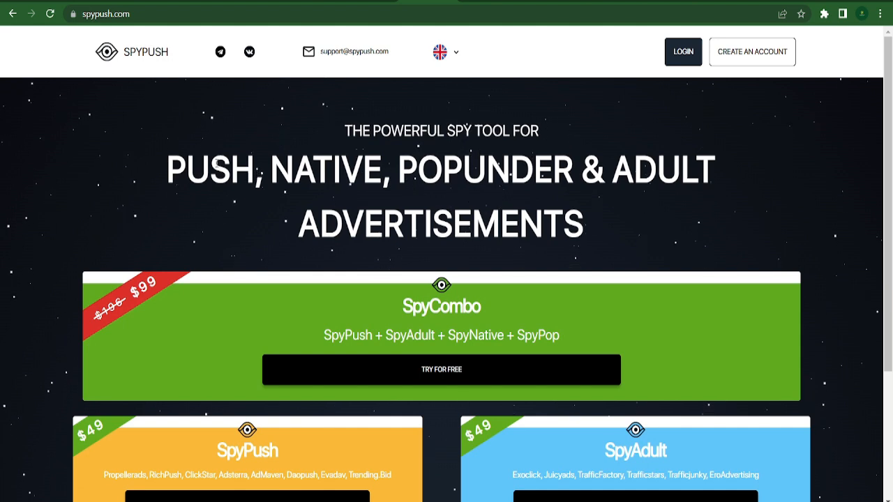
mouse_move(258, 124)
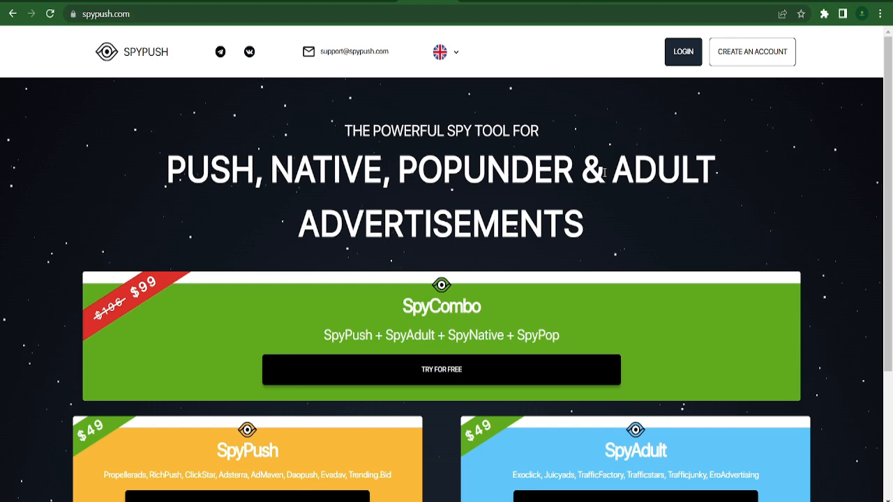
- Sign in to SpyPush and open the List of Creatives with default filters
scroll(down, 3)
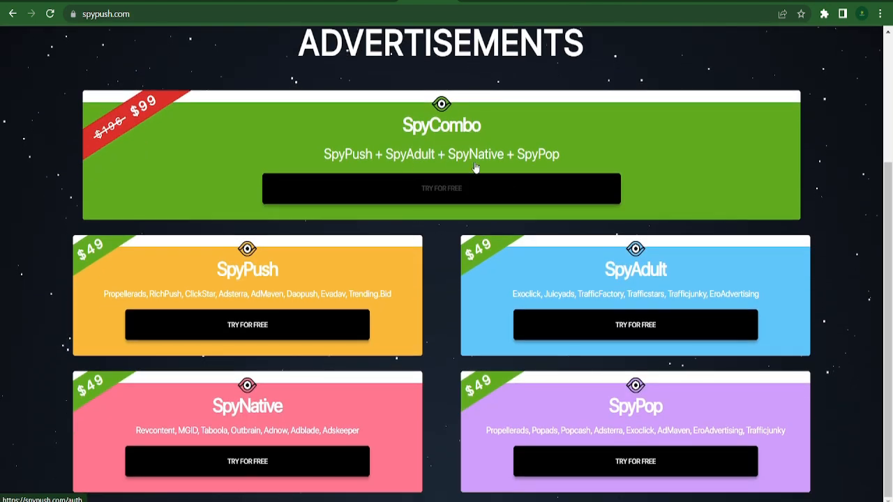
mouse_move(291, 251)
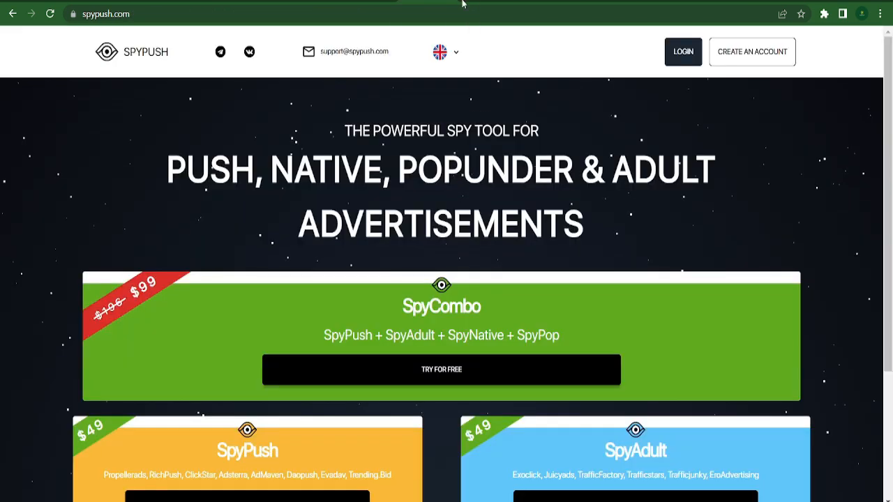
click(683, 51)
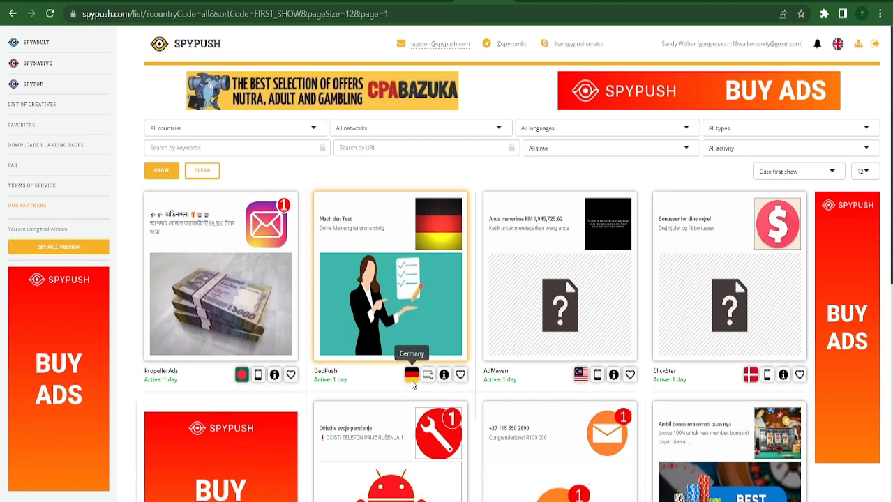
mouse_move(723, 379)
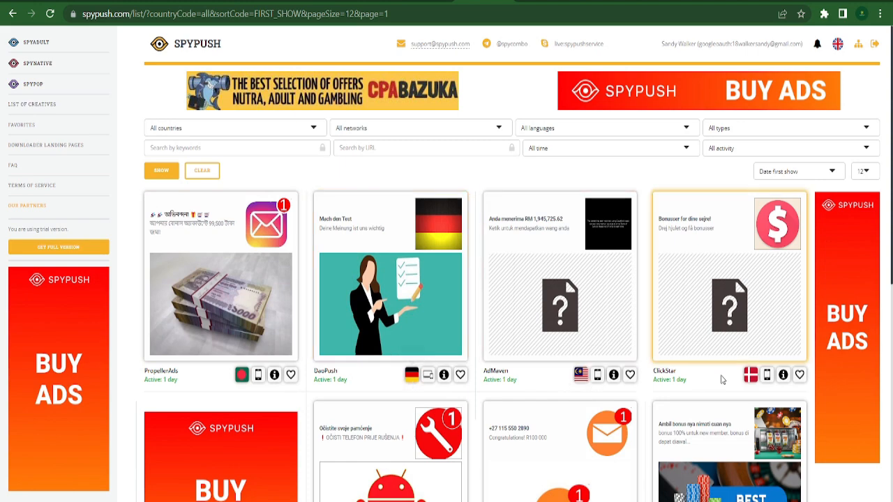
scroll(down, 3)
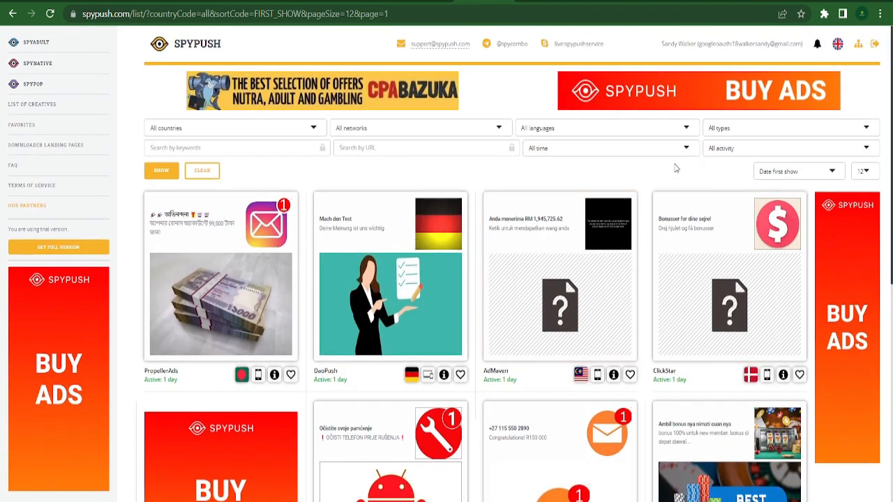
click(604, 127)
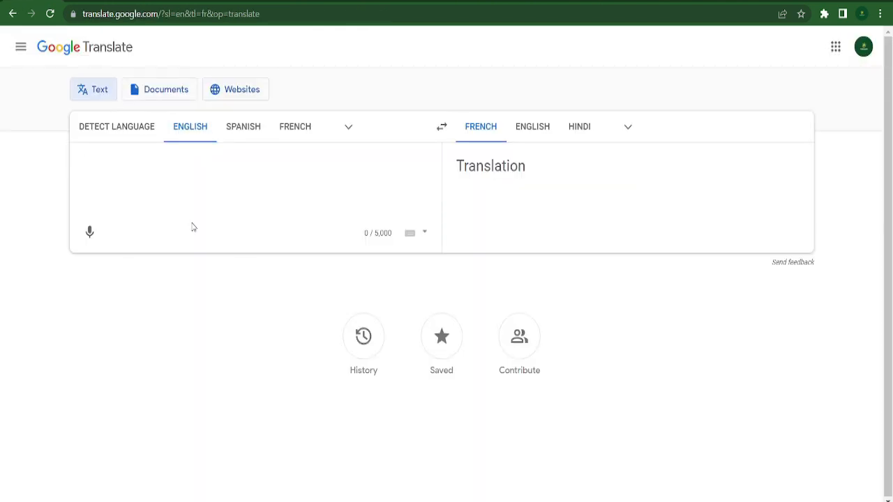
mouse_move(570, 173)
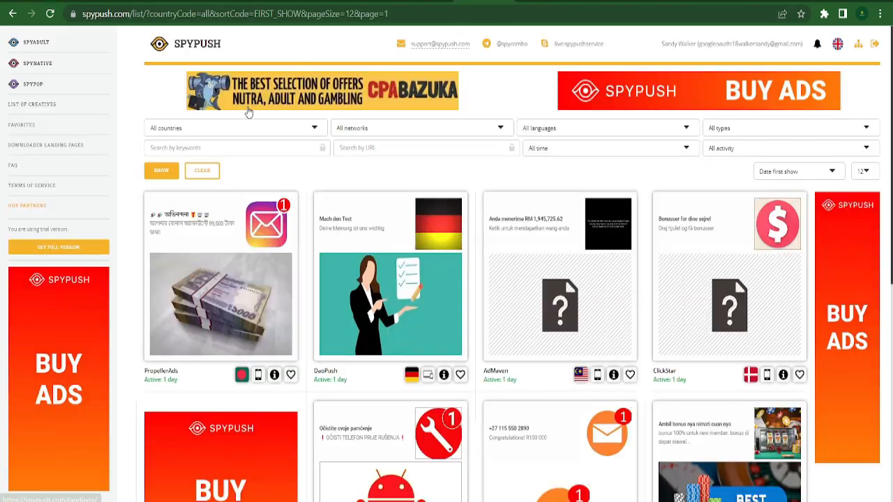
mouse_move(729, 237)
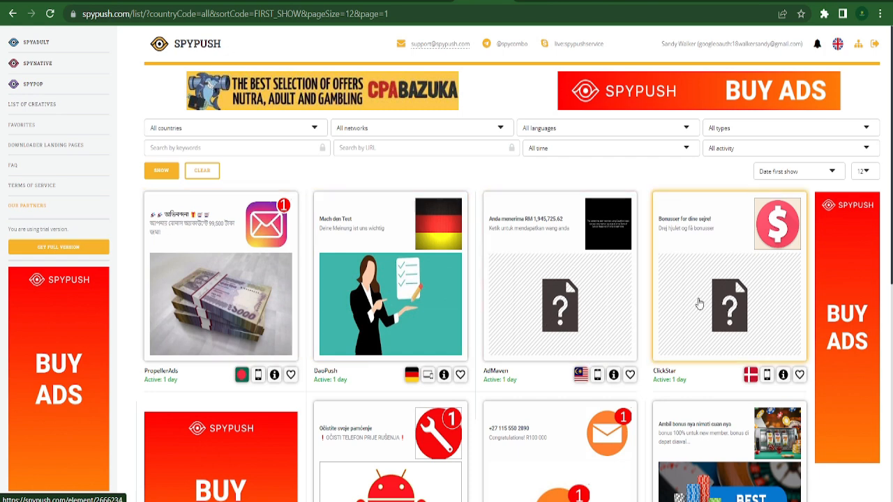
scroll(down, 3)
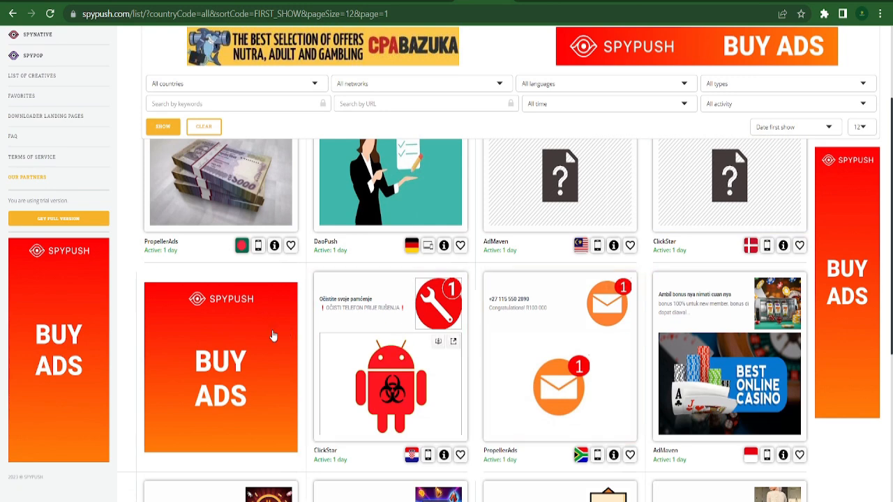
mouse_move(640, 325)
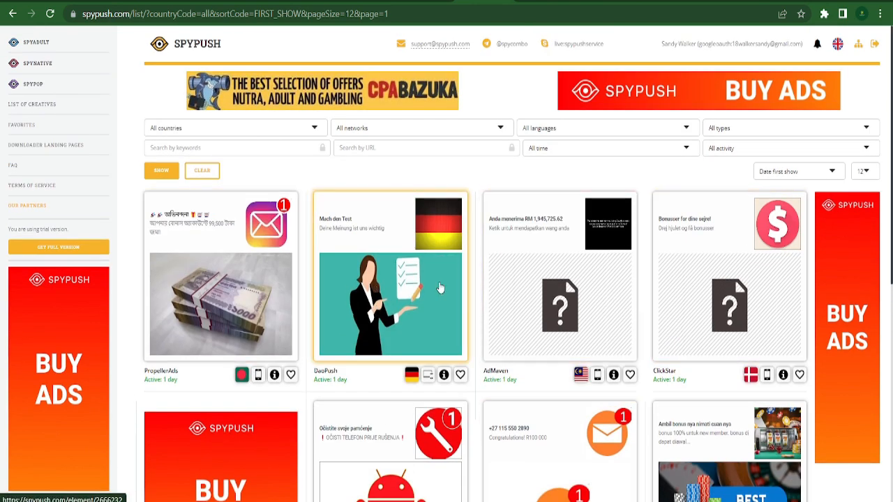
mouse_move(349, 274)
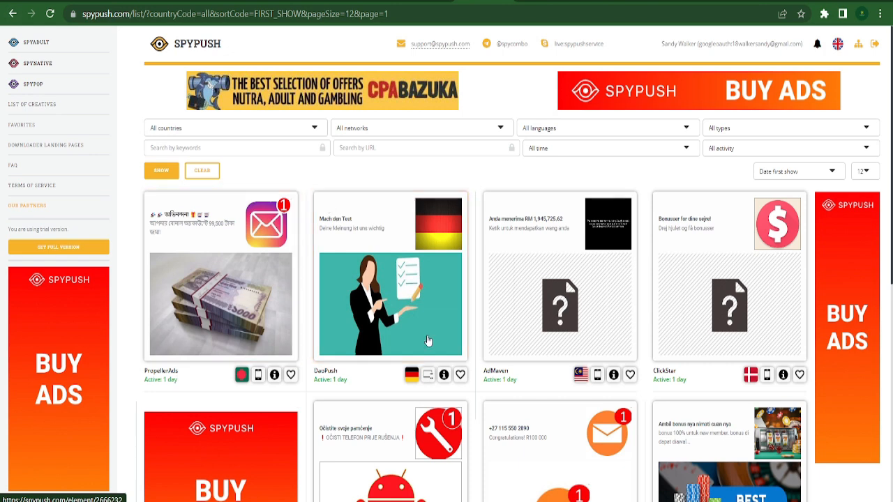
mouse_move(361, 215)
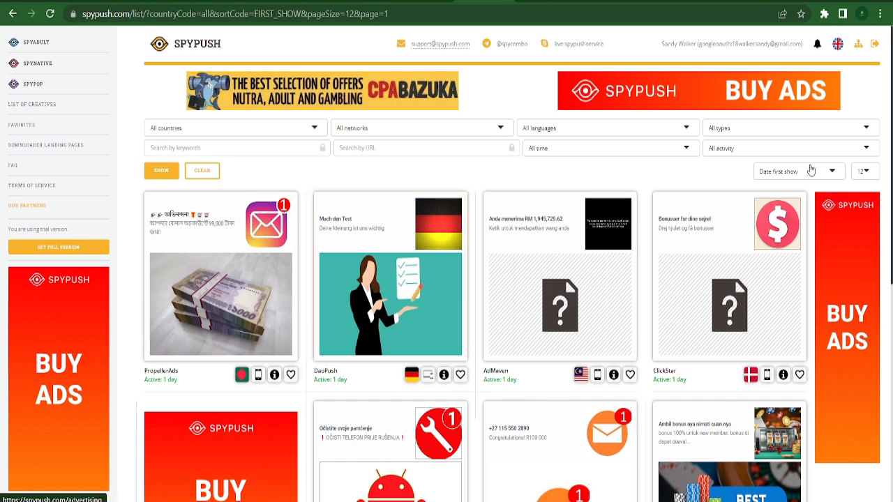
click(798, 171)
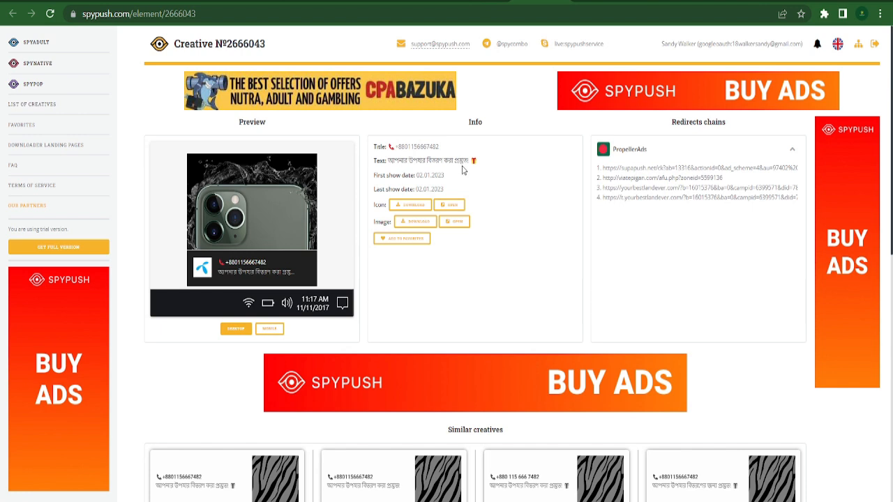
mouse_move(420, 199)
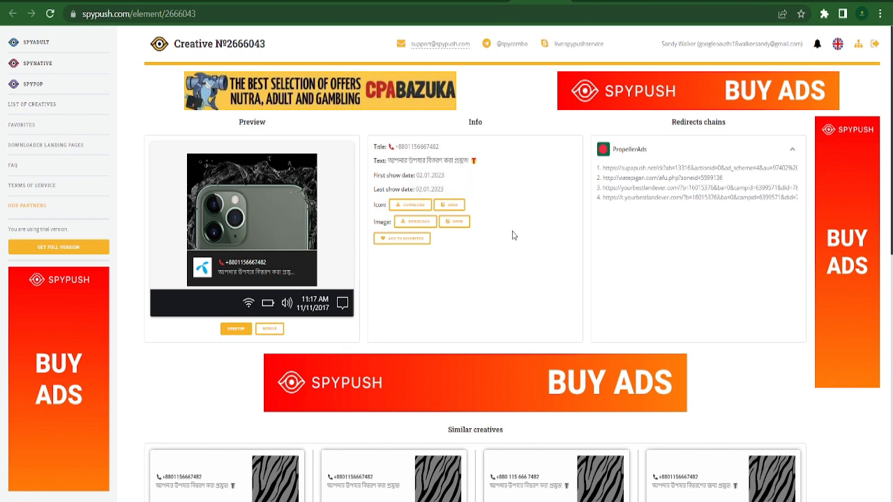
mouse_move(450, 250)
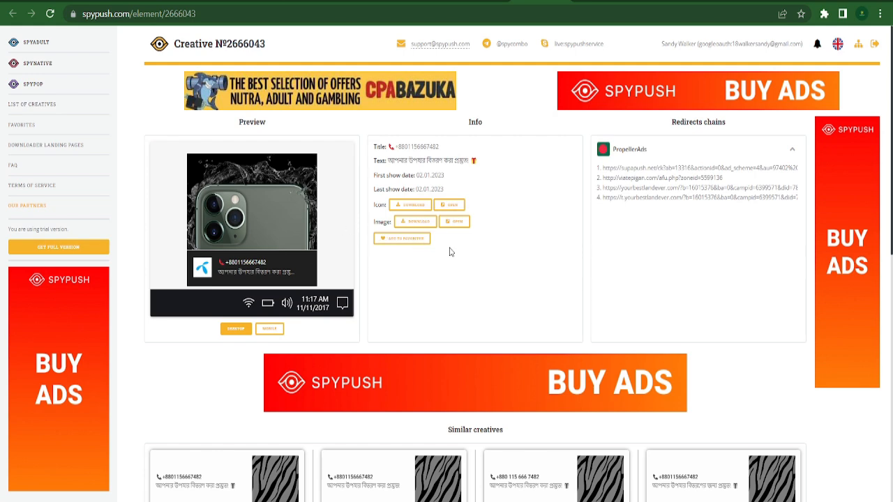
mouse_move(507, 165)
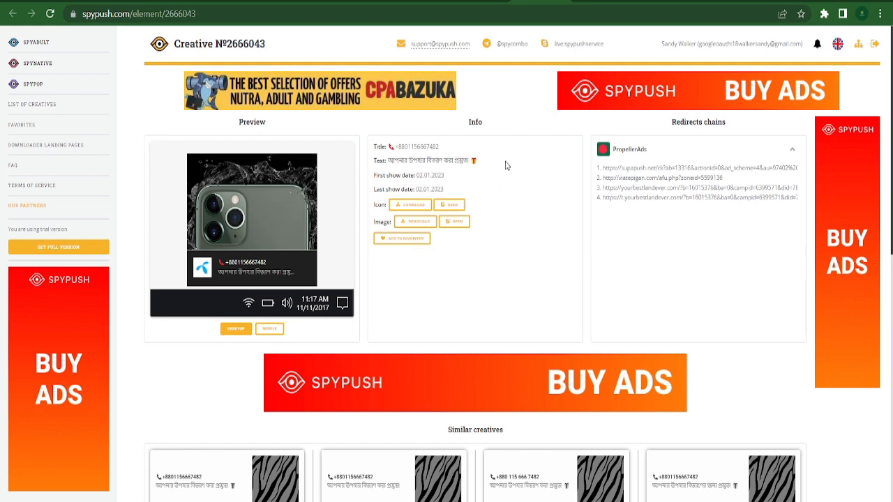
mouse_move(402, 267)
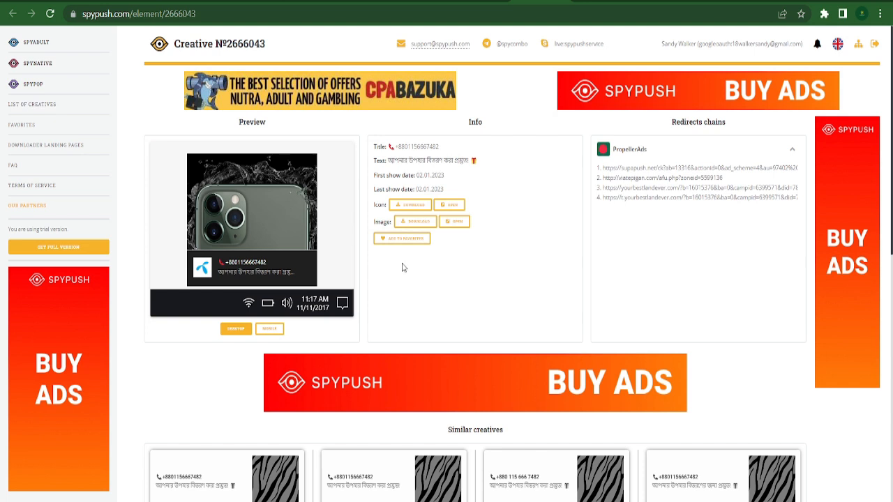
mouse_move(498, 267)
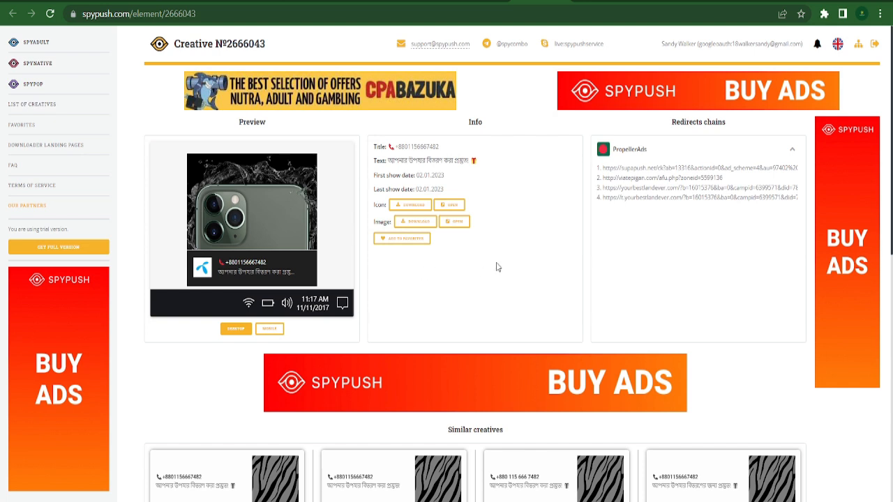
mouse_move(468, 235)
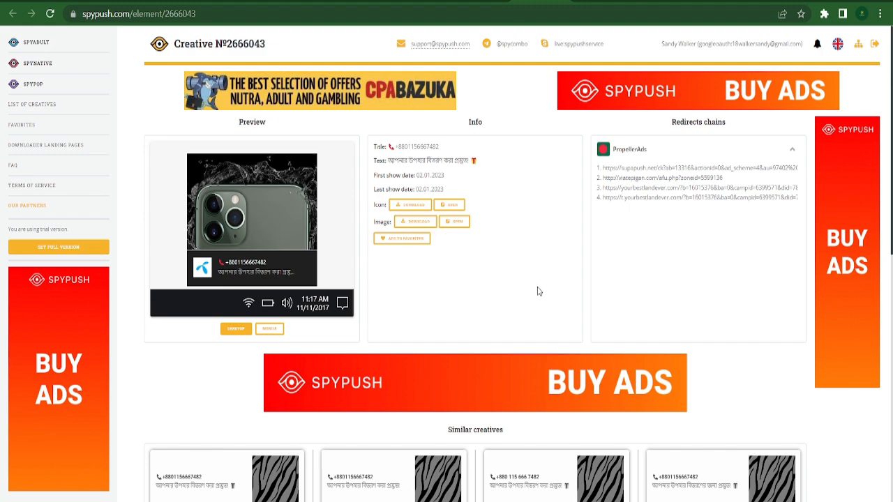
- Scroll creative №2666043's detail page past its PropellerAds redirect chain to similar creatives
scroll(down, 3)
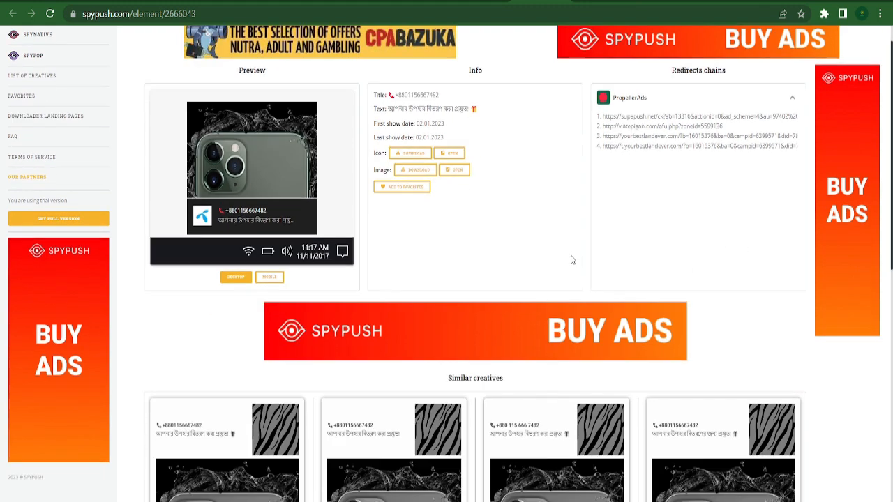
scroll(down, 3)
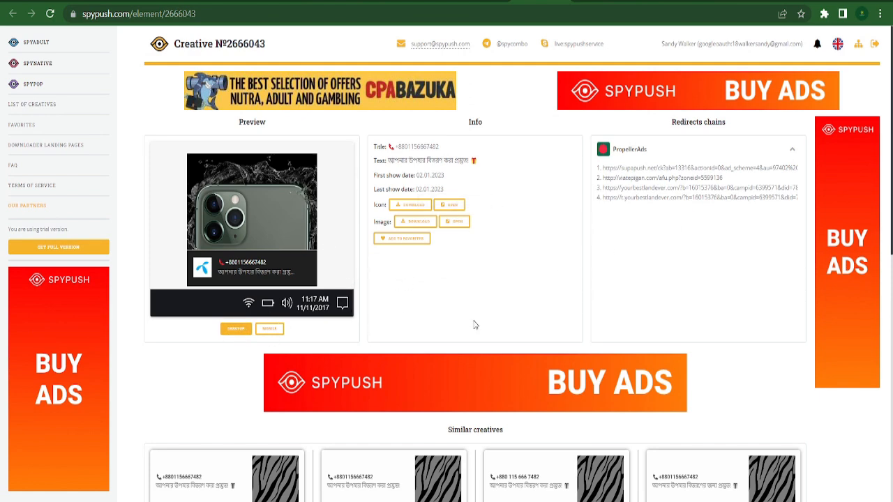
mouse_move(725, 208)
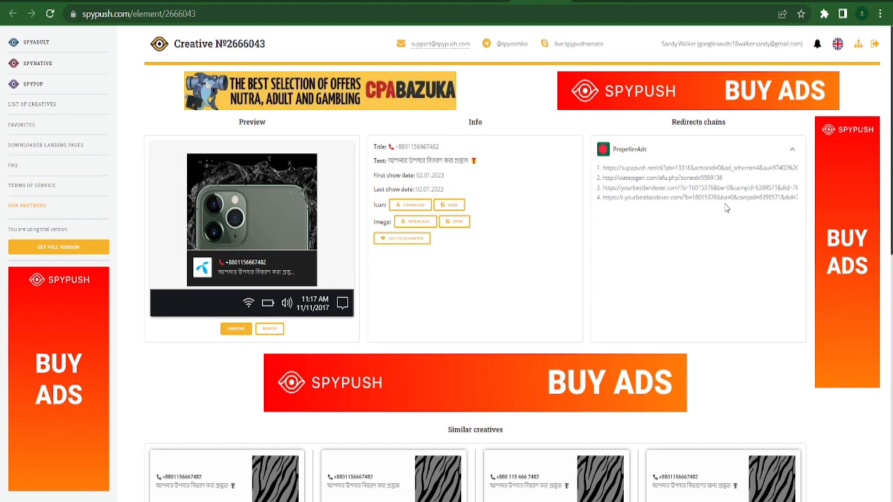
mouse_move(501, 164)
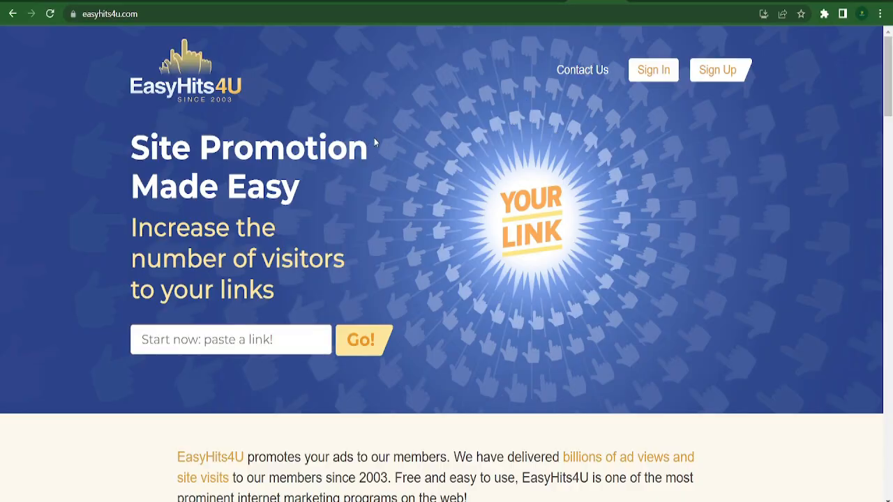
mouse_move(428, 262)
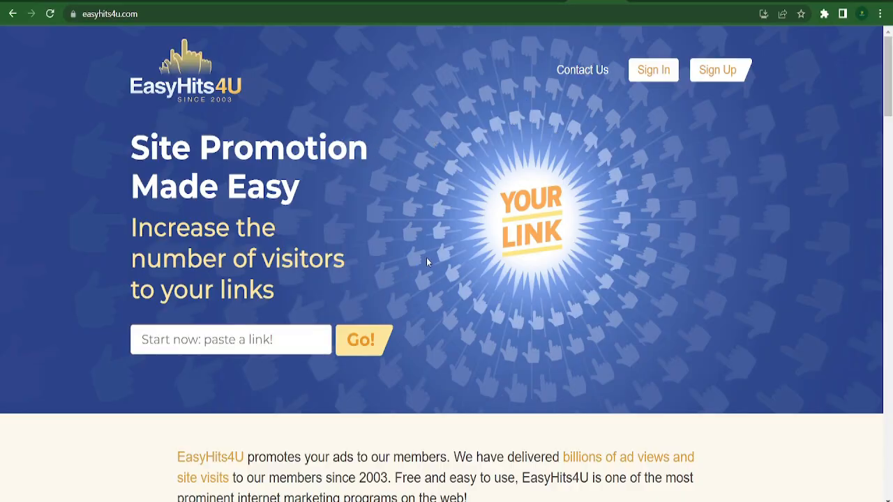
- Glance at the CPAGrip dashboard, then open EasyHits4U's free sign-up form
scroll(down, 3)
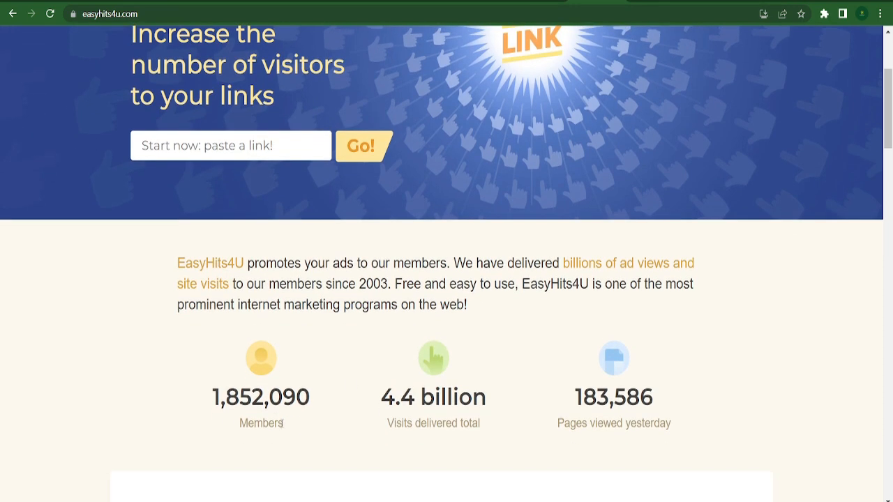
mouse_move(716, 426)
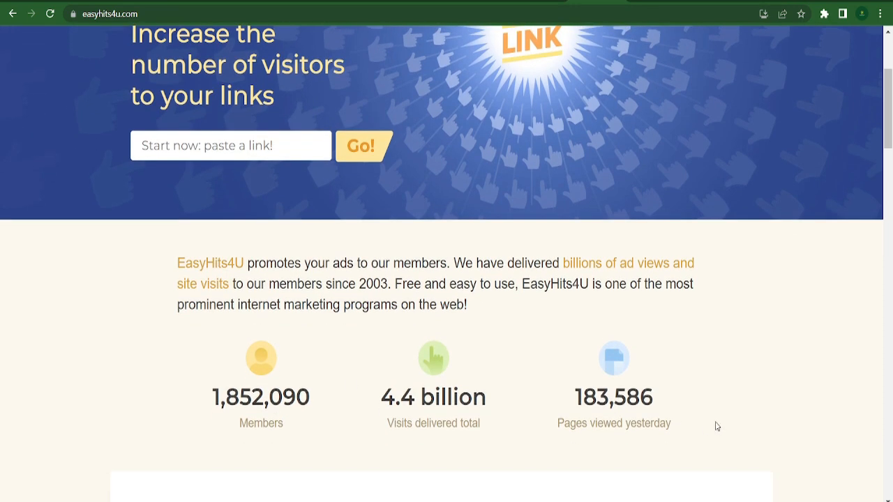
mouse_move(681, 411)
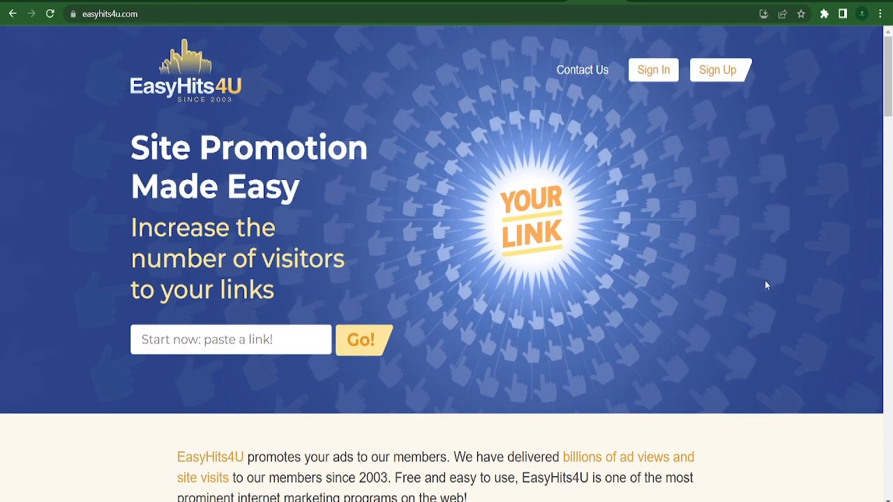
mouse_move(644, 210)
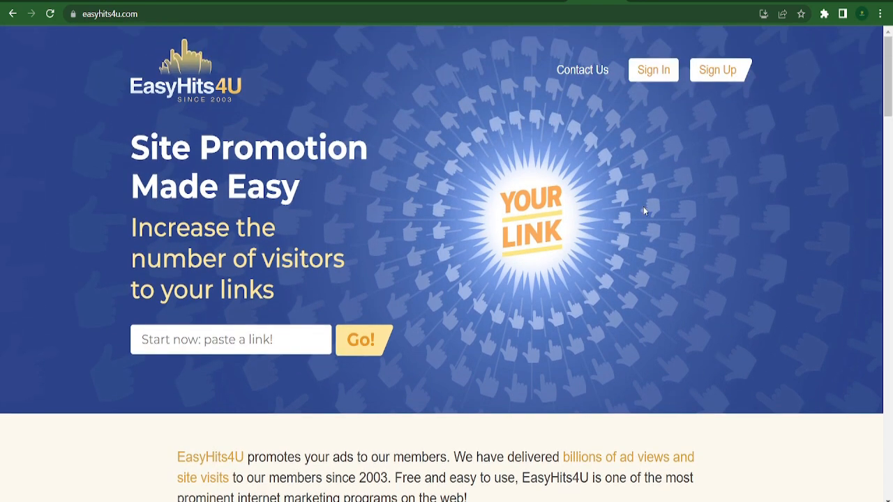
click(230, 340)
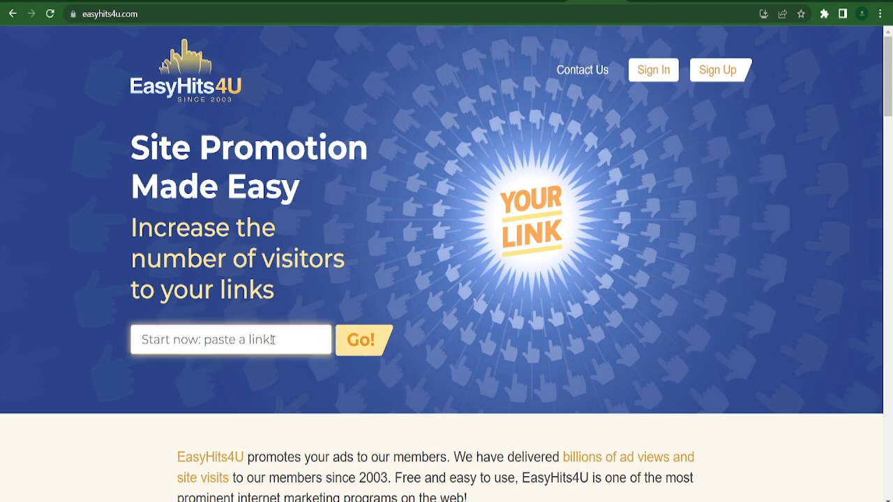
click(102, 14)
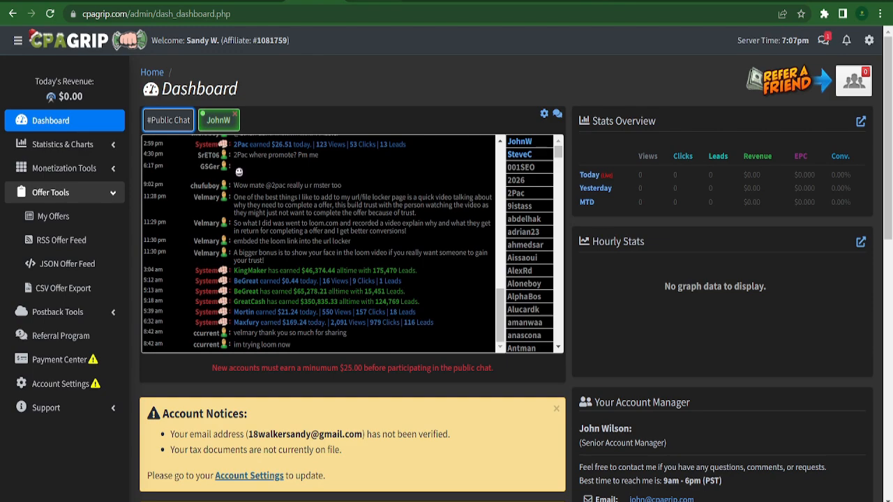
click(53, 215)
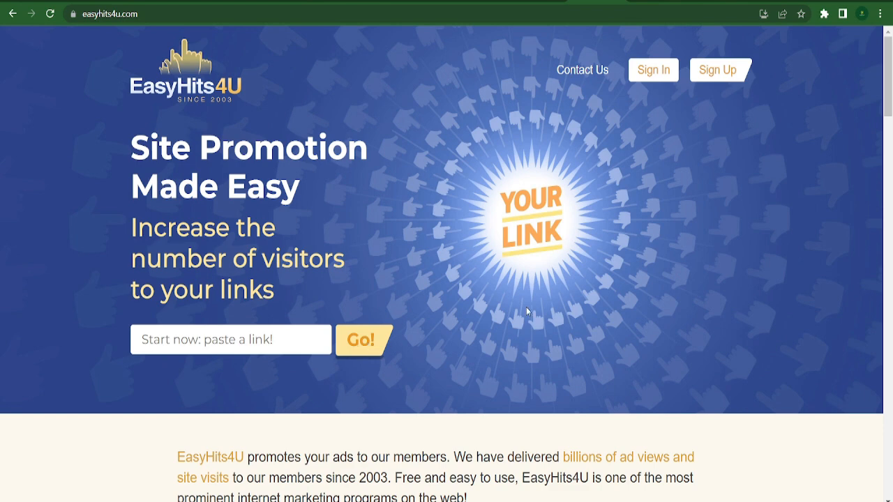
click(717, 70)
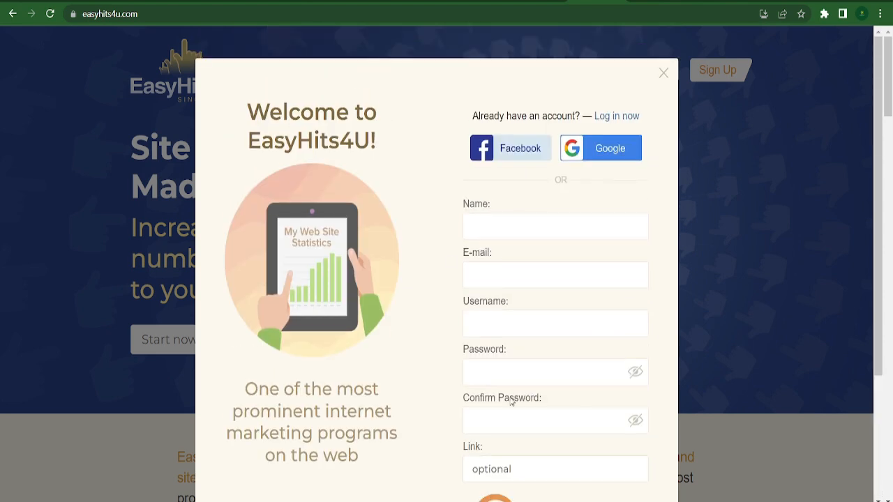
mouse_move(737, 305)
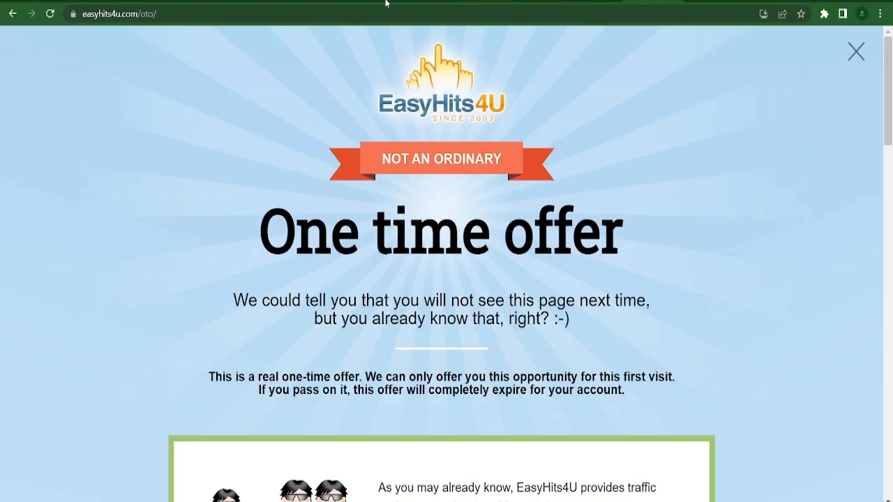
- Decline the one-time upgrade and keep the free membership to reach the dashboard
scroll(down, 3)
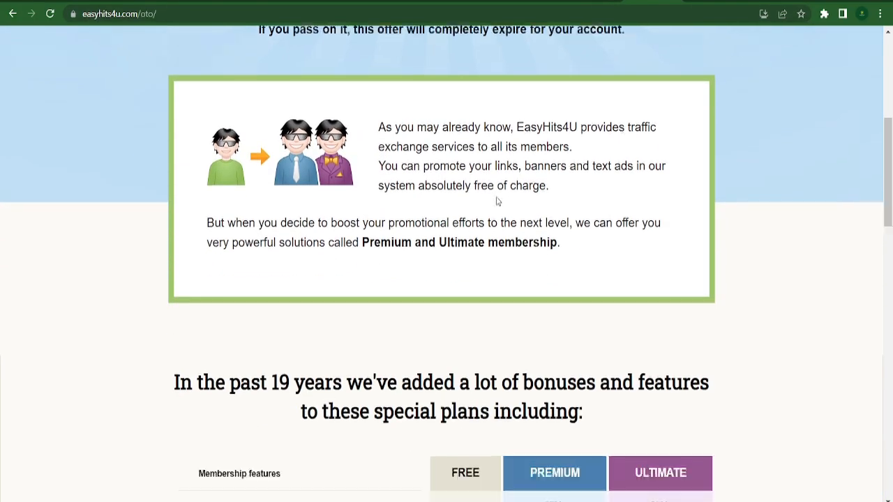
scroll(down, 3)
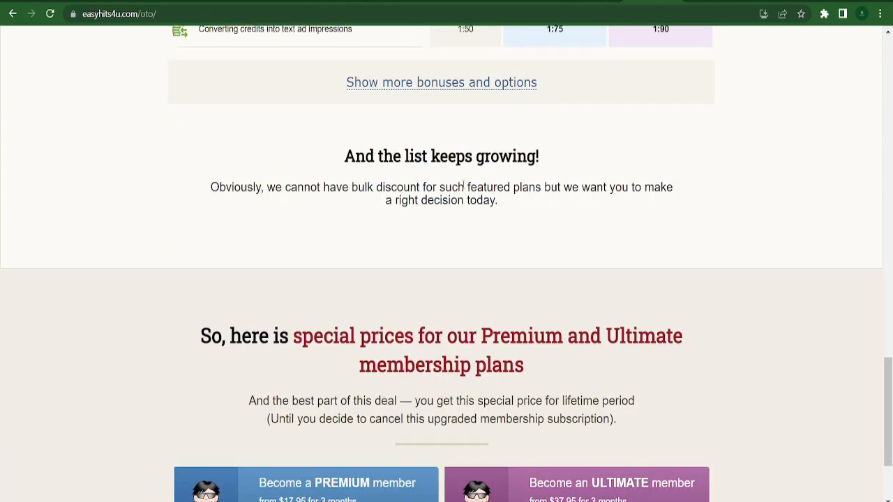
scroll(down, 3)
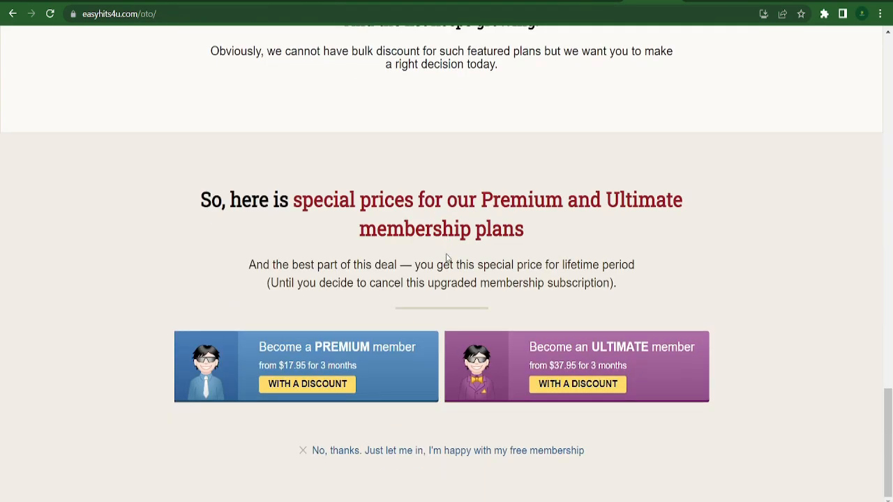
click(450, 450)
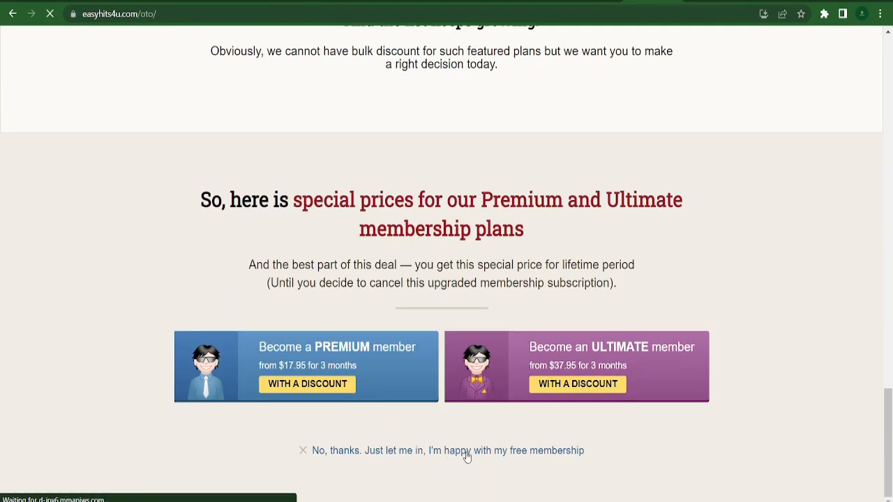
mouse_move(430, 253)
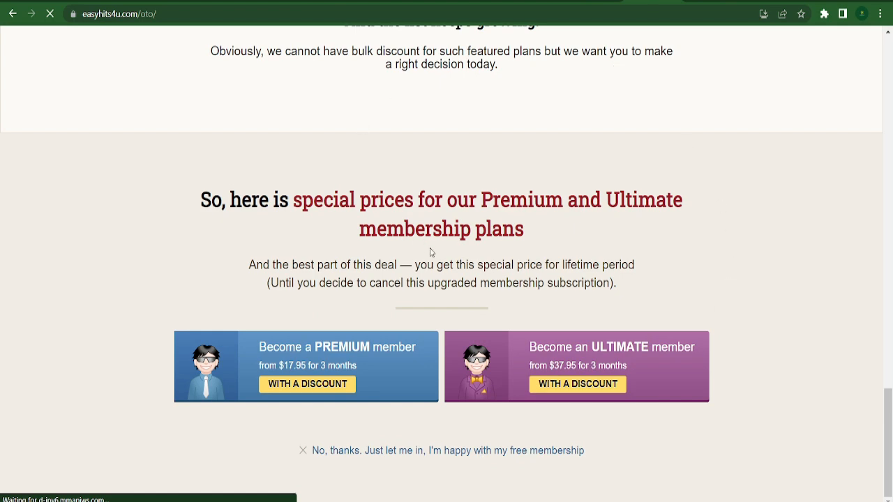
scroll(down, 3)
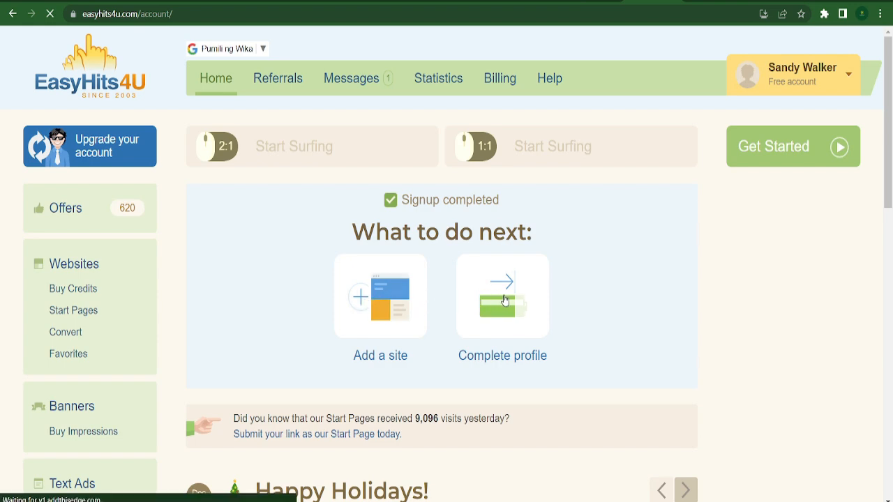
click(380, 295)
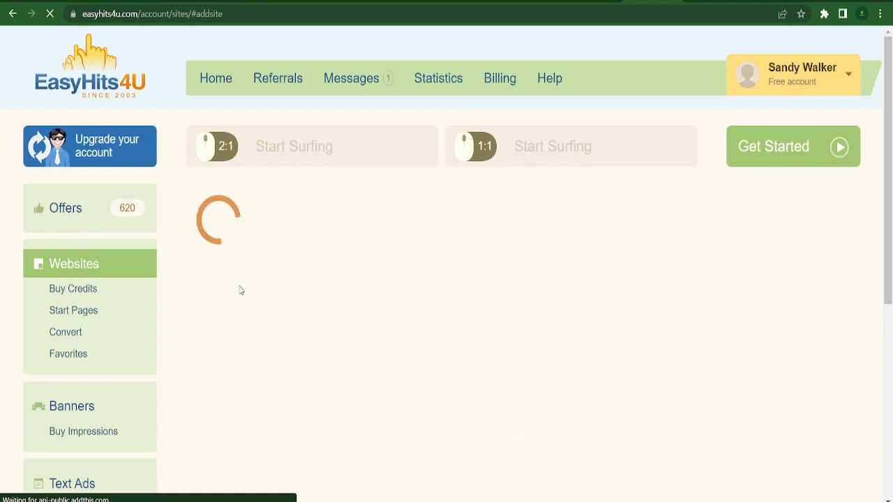
mouse_move(459, 255)
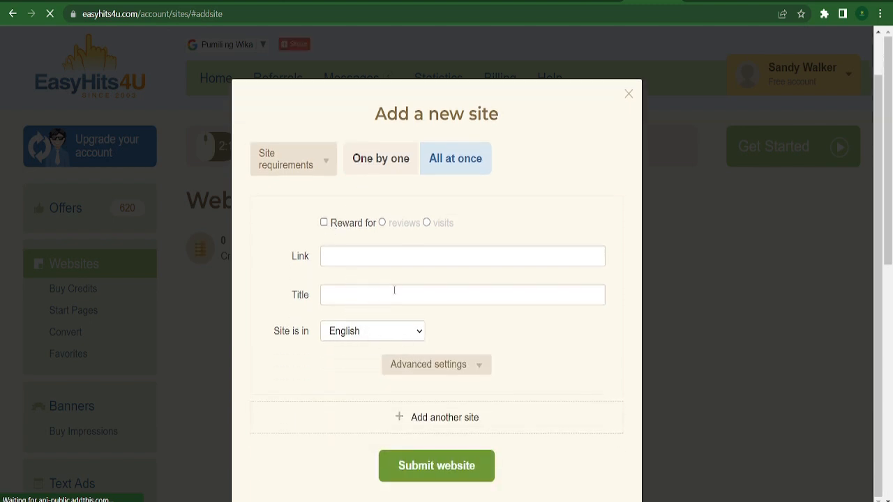
click(462, 294)
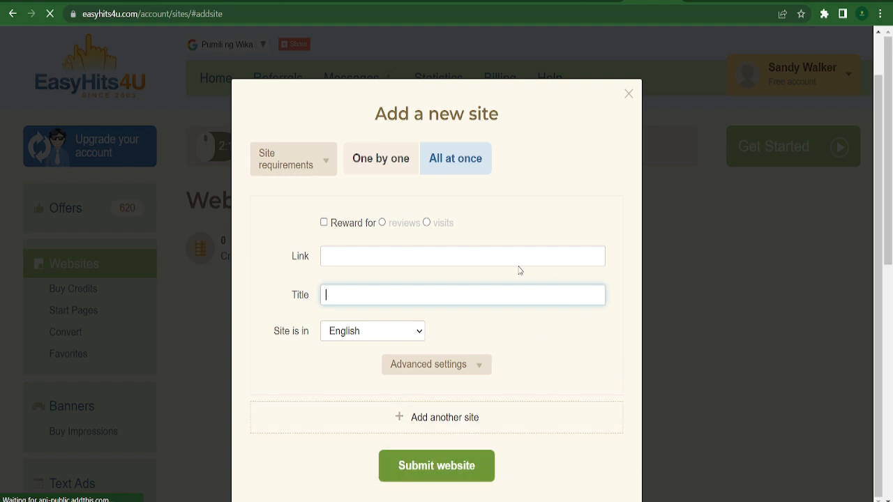
mouse_move(591, 171)
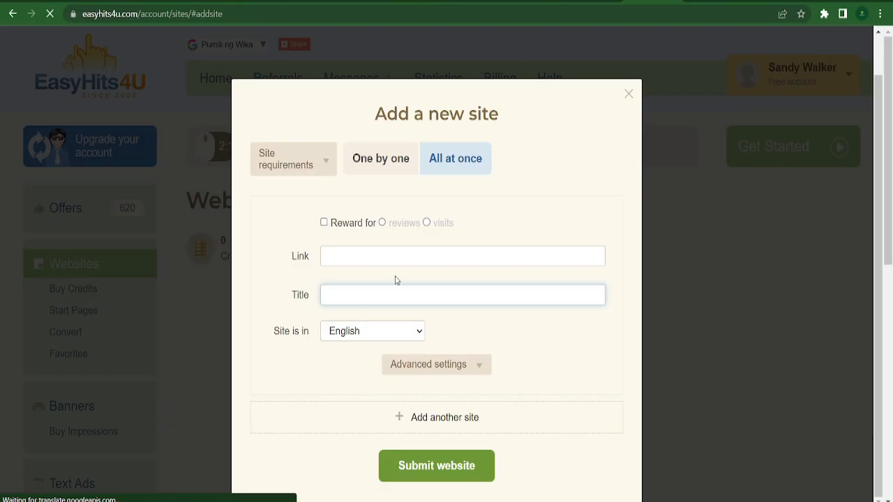
text(https://freegiveawaycenter.com/free-iphone-14-pro-max-giveaway/)
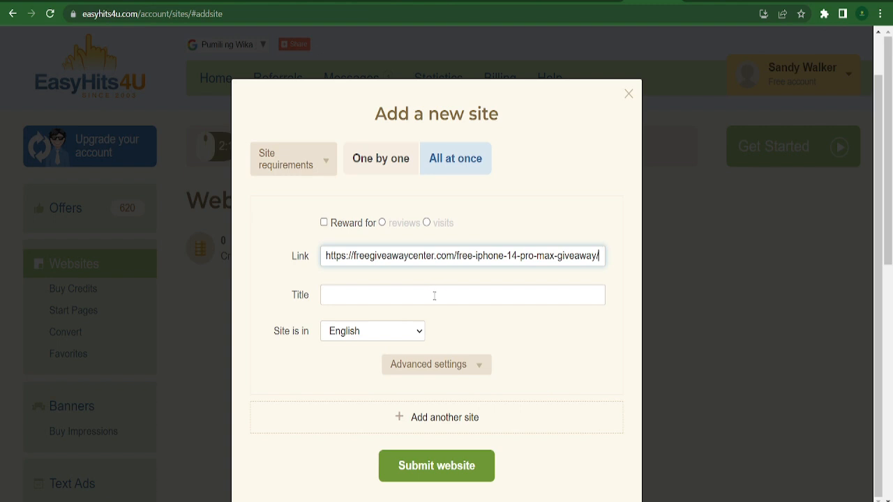
mouse_move(432, 168)
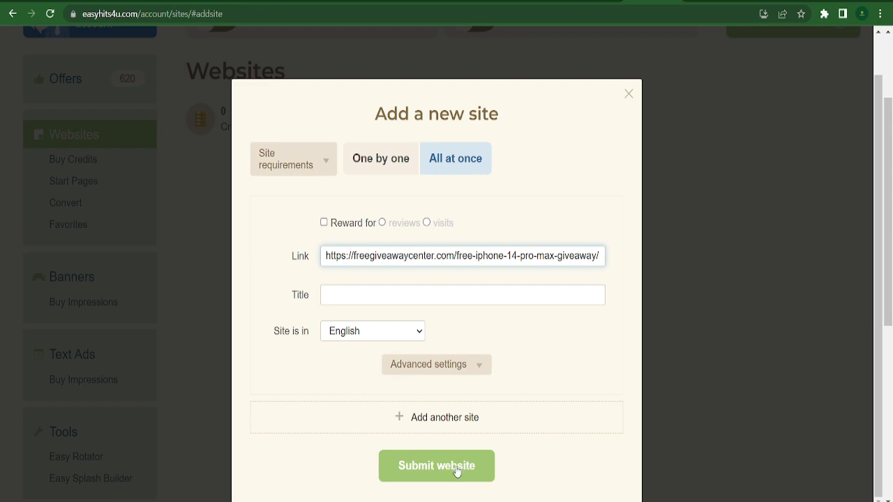
click(436, 465)
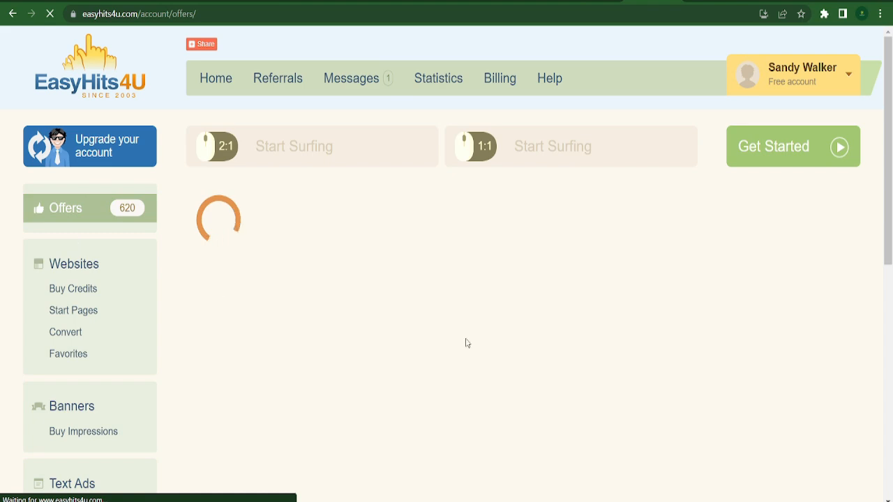
- Leave the member dashboard for the public easyhits4u.com home page
click(214, 78)
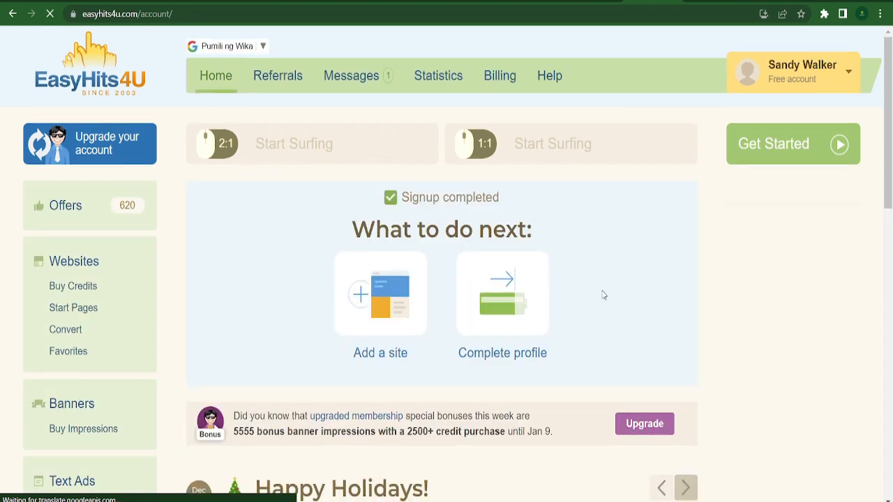
scroll(down, 3)
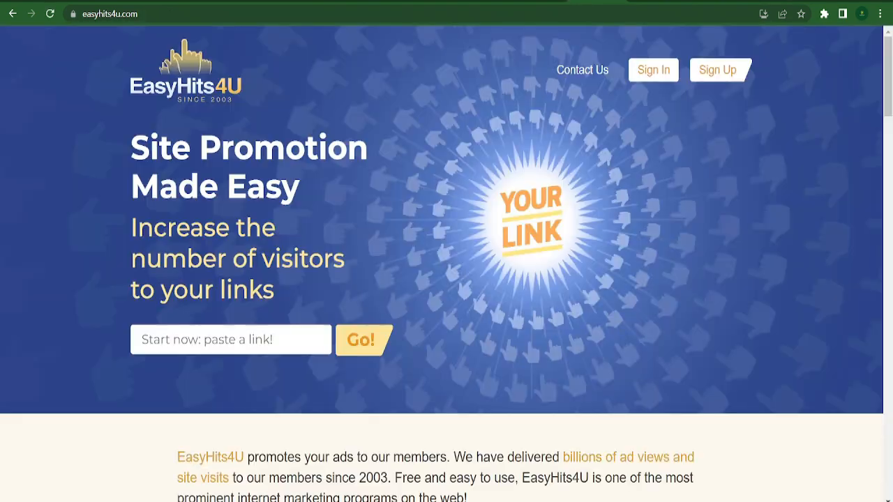
scroll(down, 3)
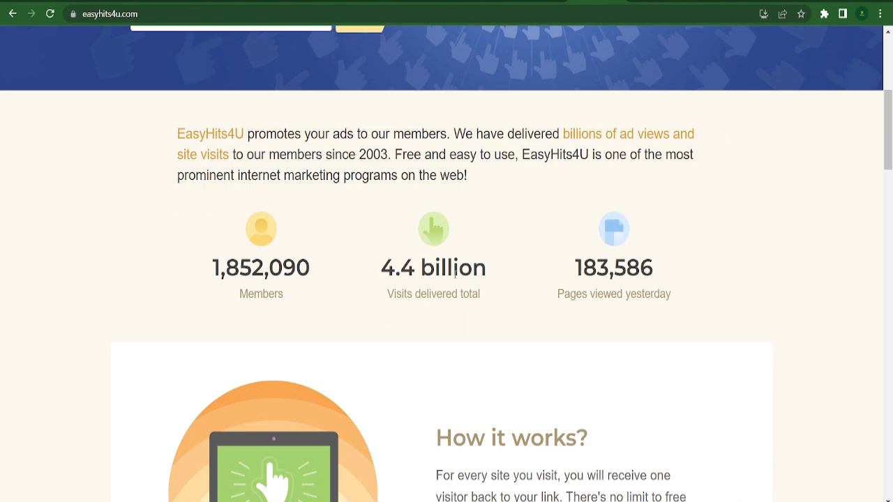
scroll(down, 3)
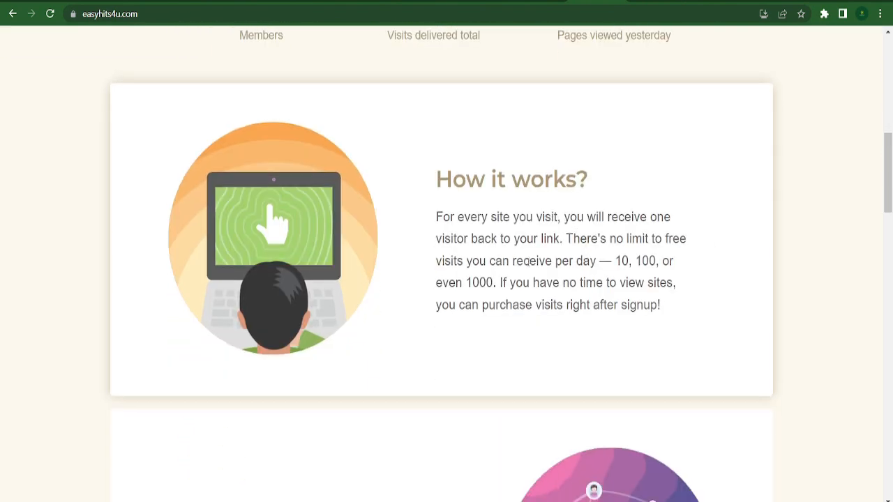
scroll(down, 3)
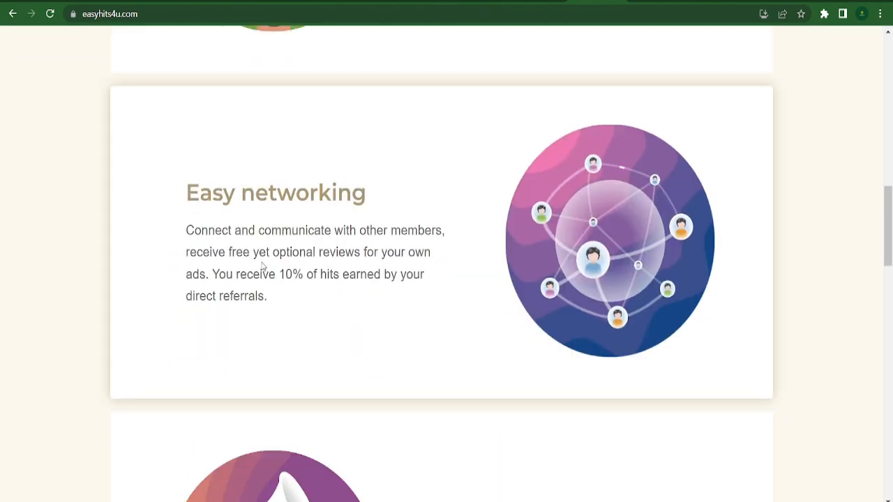
scroll(down, 3)
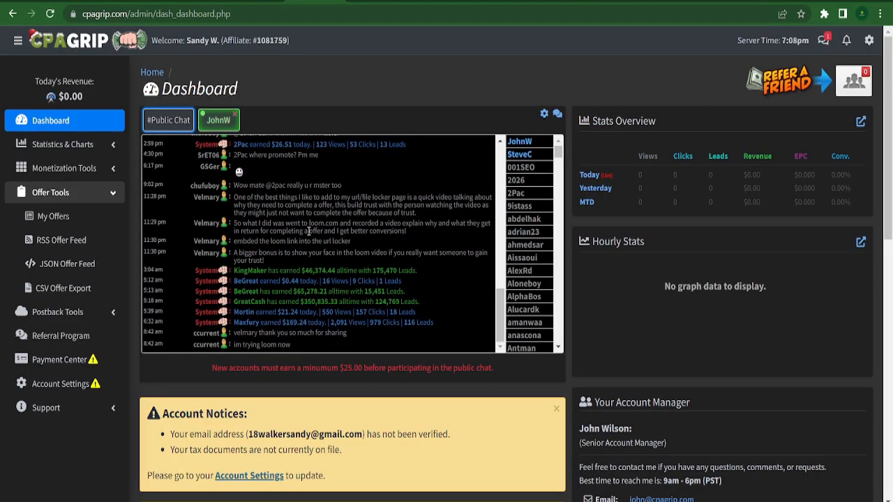
mouse_move(99, 93)
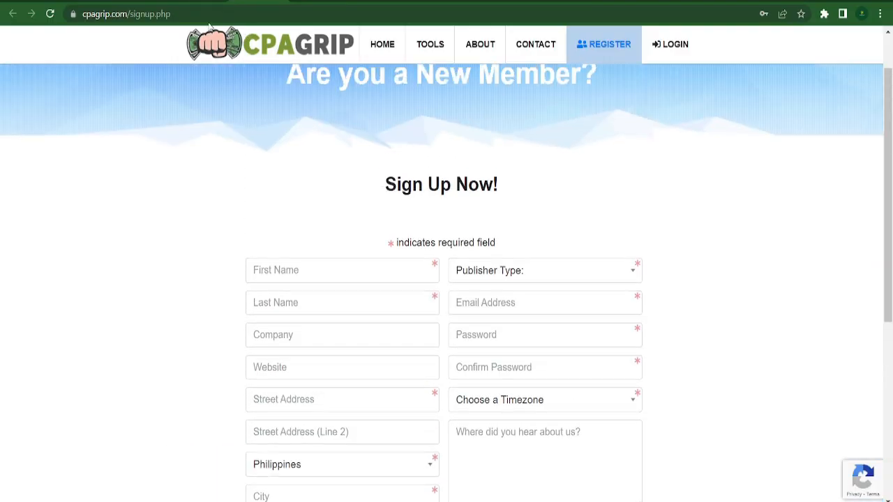
- Go from the CPAGrip dashboard to CPAGrip's public HOME page
click(382, 44)
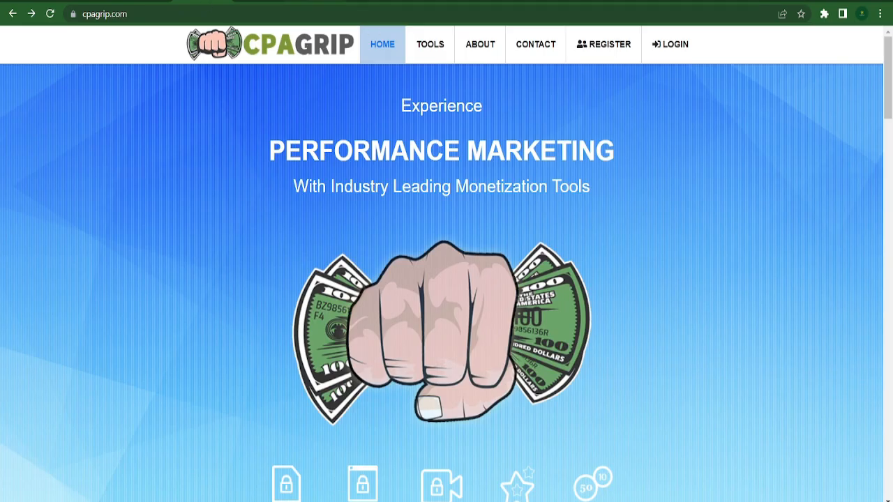